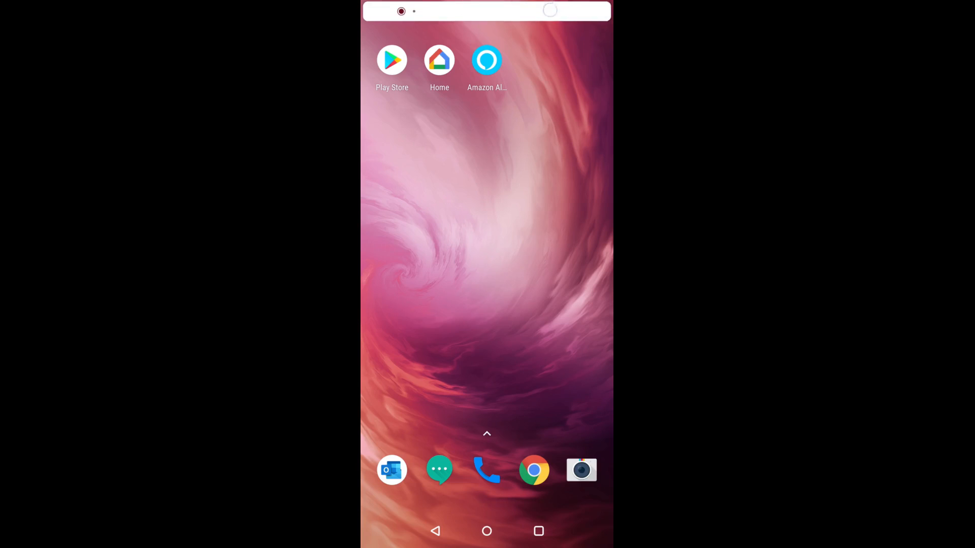
Step: Reach the USB preferences under Bluetooth & device connection in Android Settings
drag(486, 12, 486, 249)
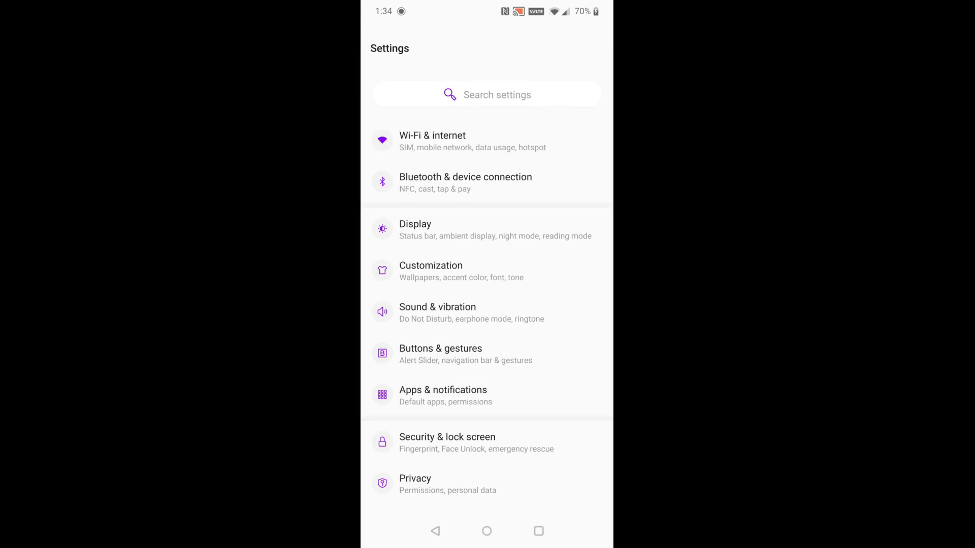
click(466, 183)
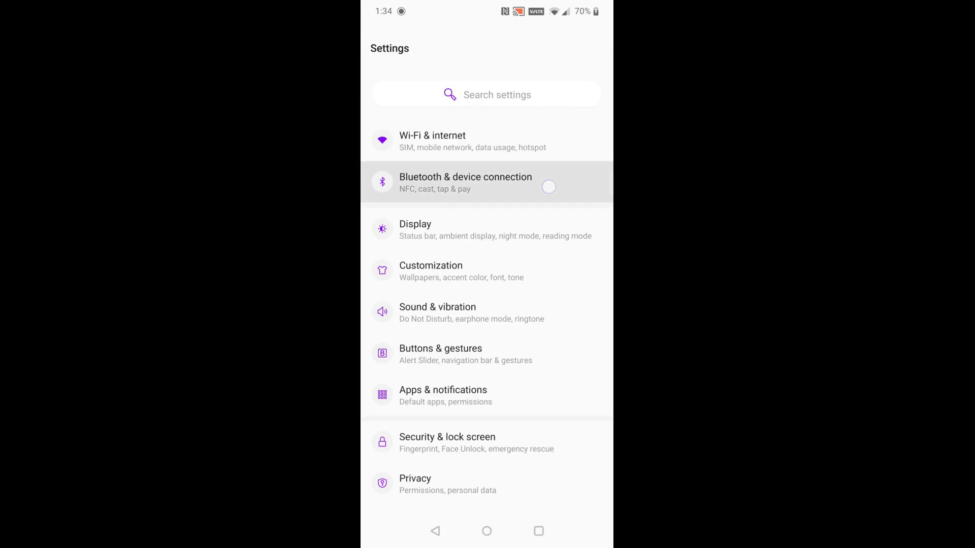
click(465, 181)
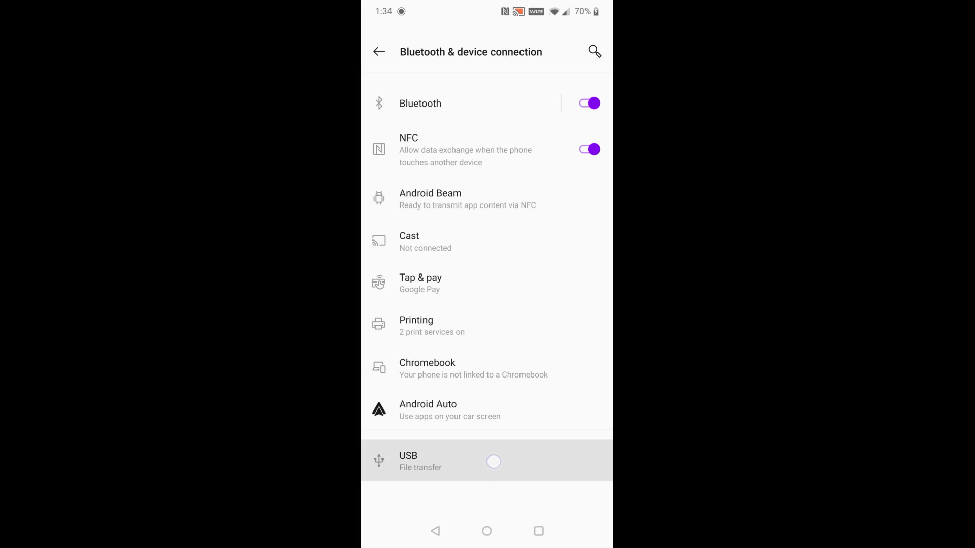
click(486, 461)
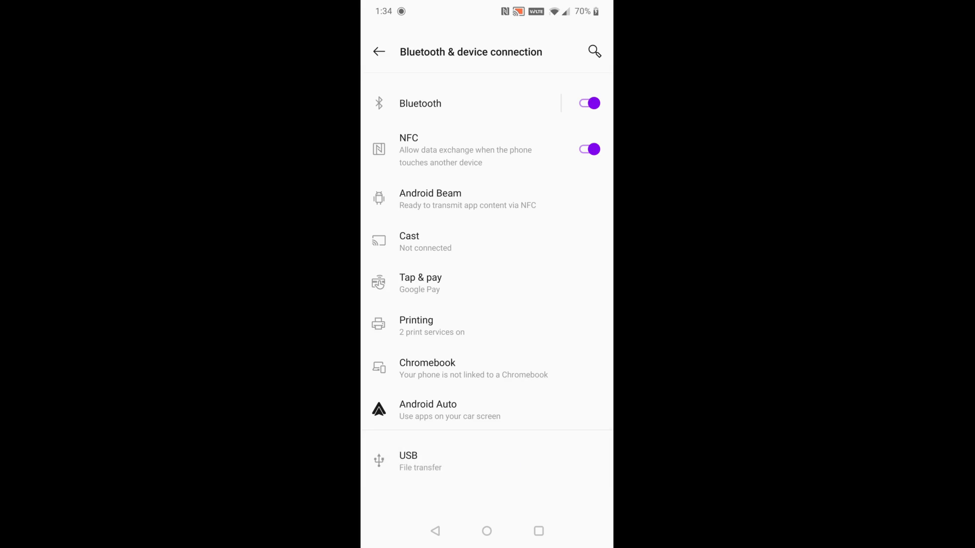
click(420, 461)
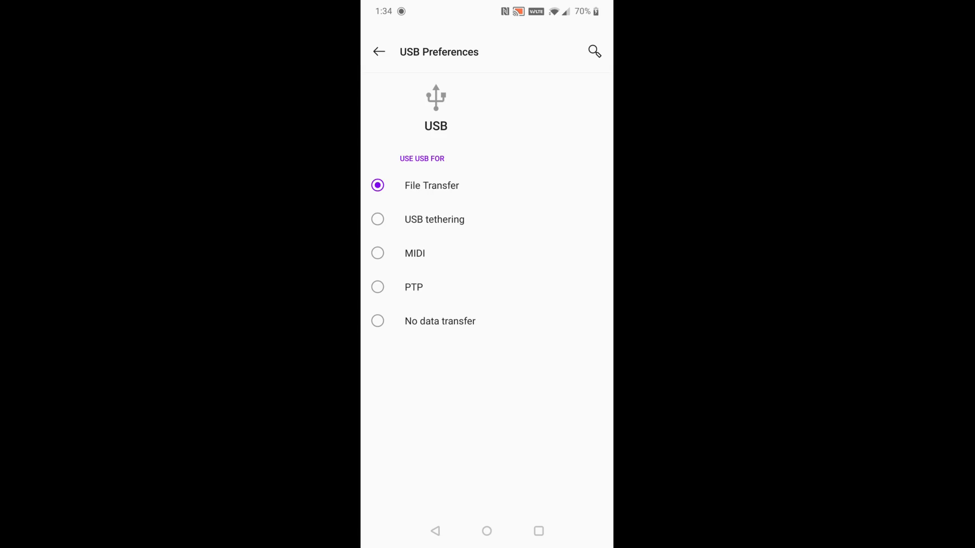
Step: Choose File Transfer under 'Use USB for'
click(431, 185)
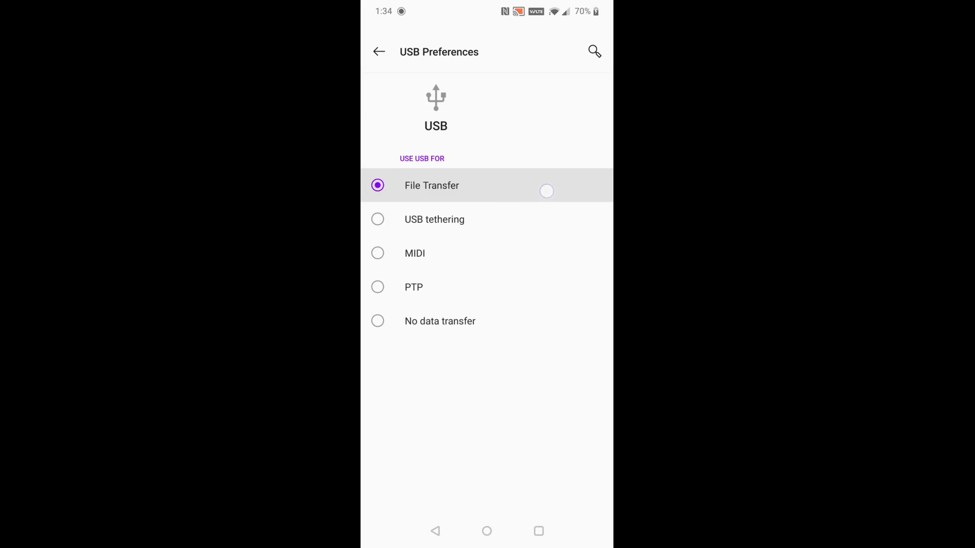
click(431, 185)
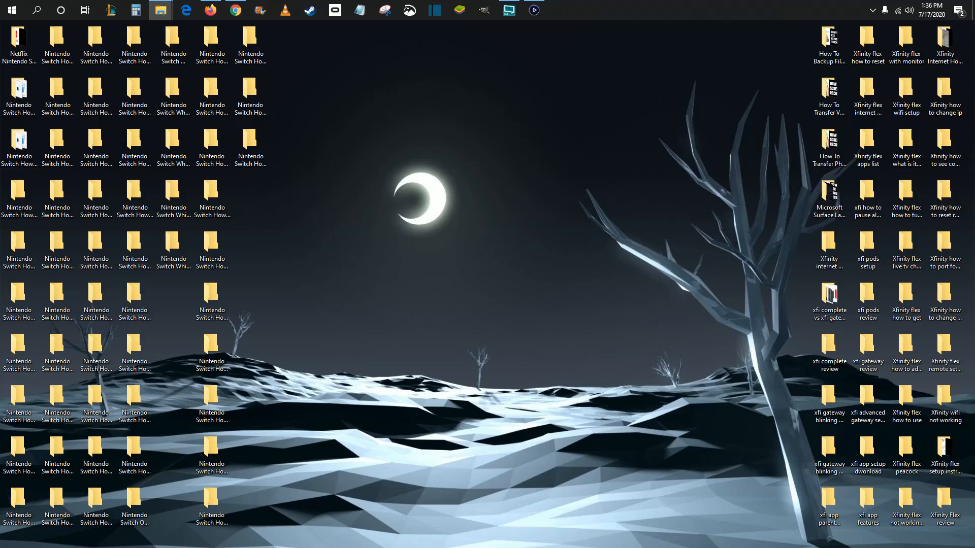
Step: Browse File Explorer into GM1917 > Internal shared storage > DCIM
click(159, 10)
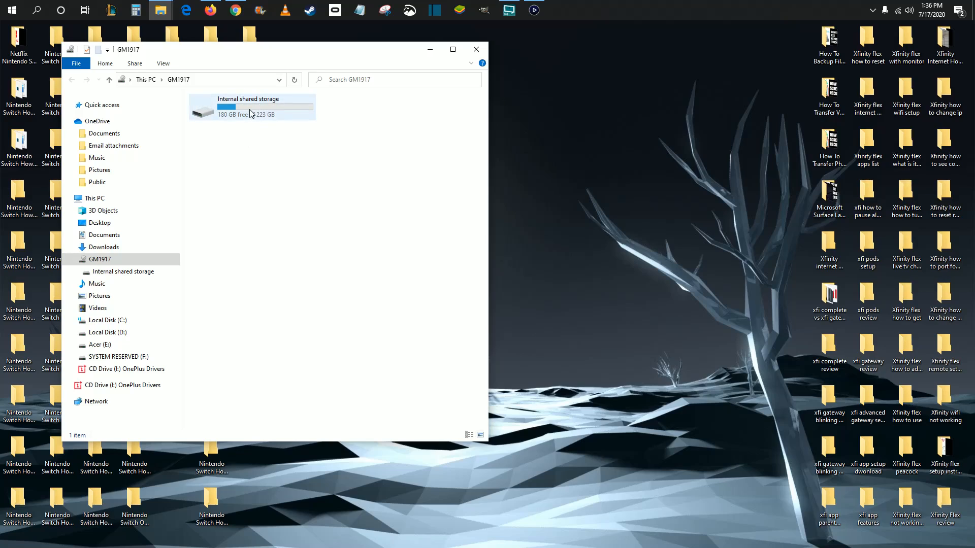
double_click(250, 107)
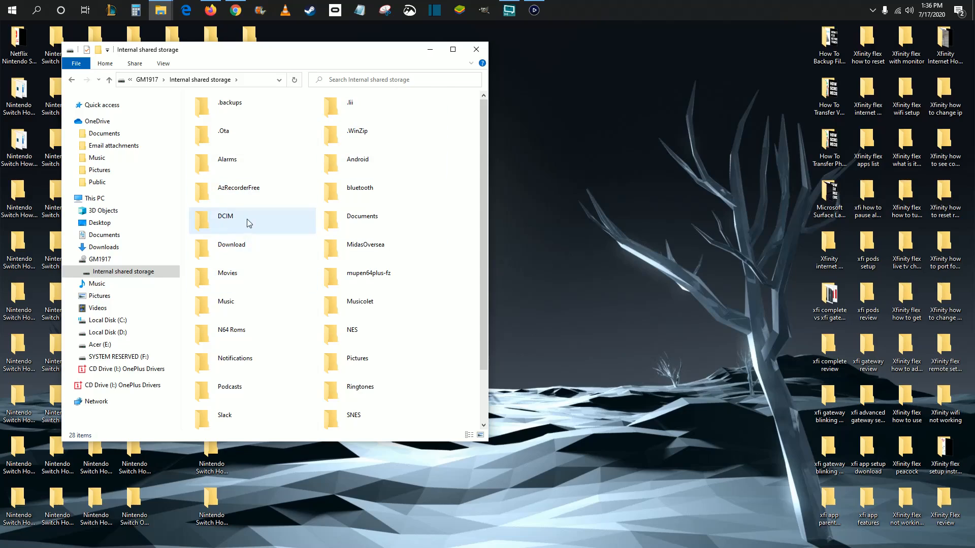
mouse_move(252, 229)
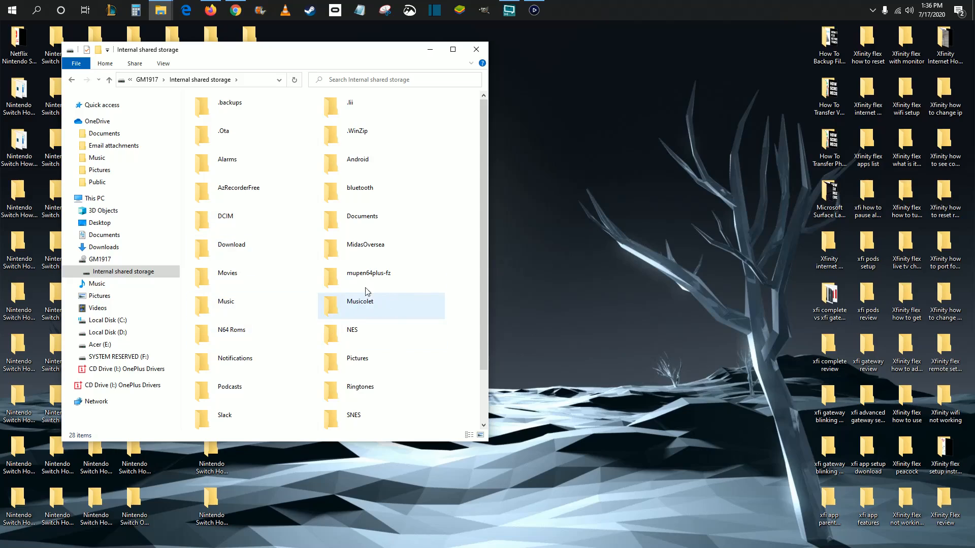
mouse_move(367, 367)
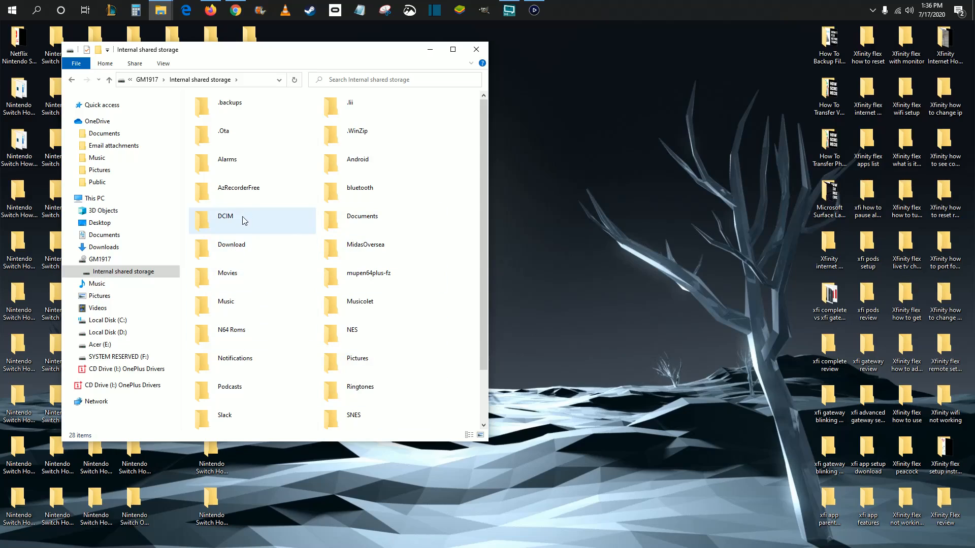
double_click(226, 215)
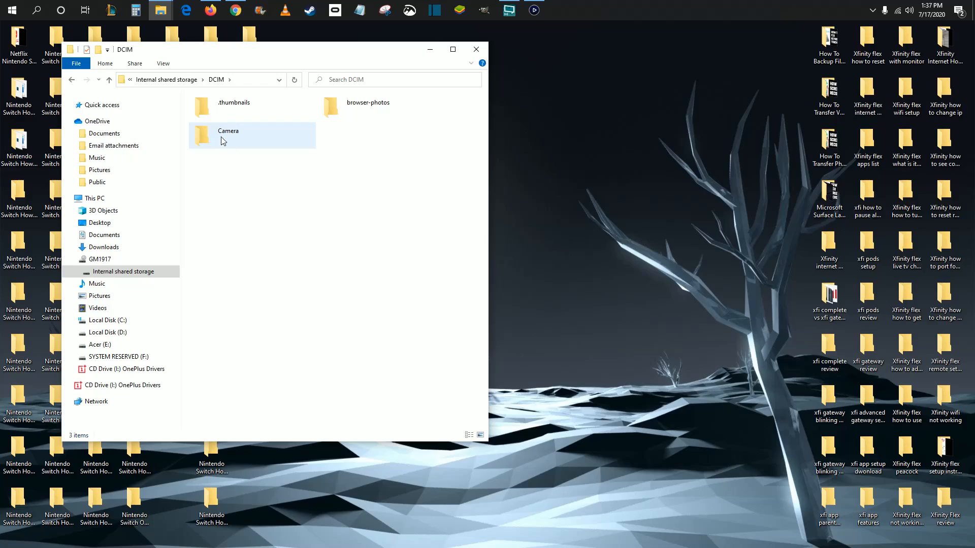
mouse_move(222, 140)
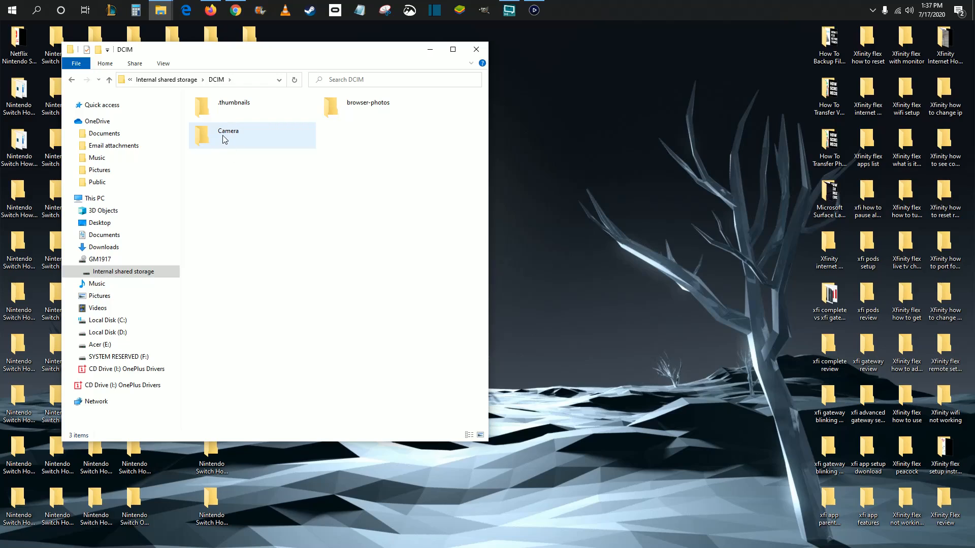
mouse_move(262, 145)
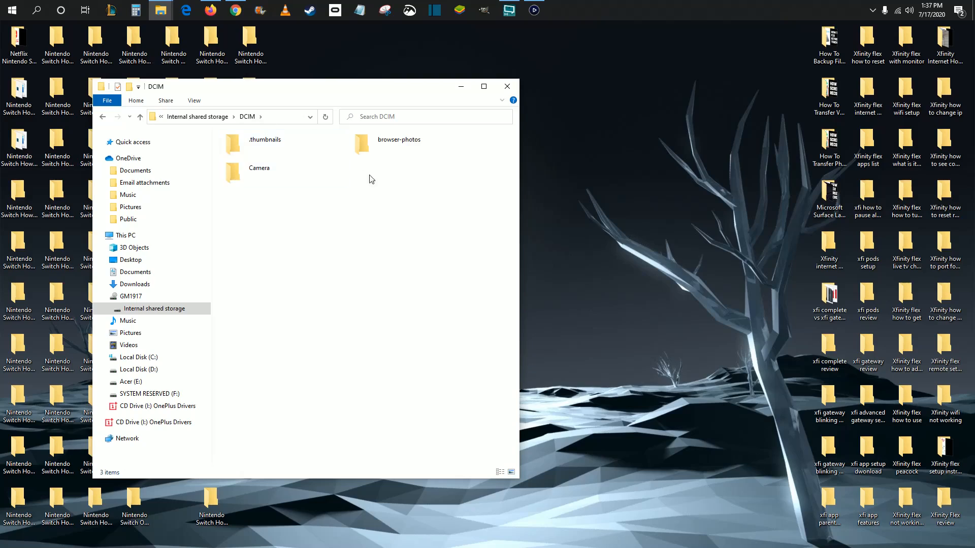
mouse_move(37, 9)
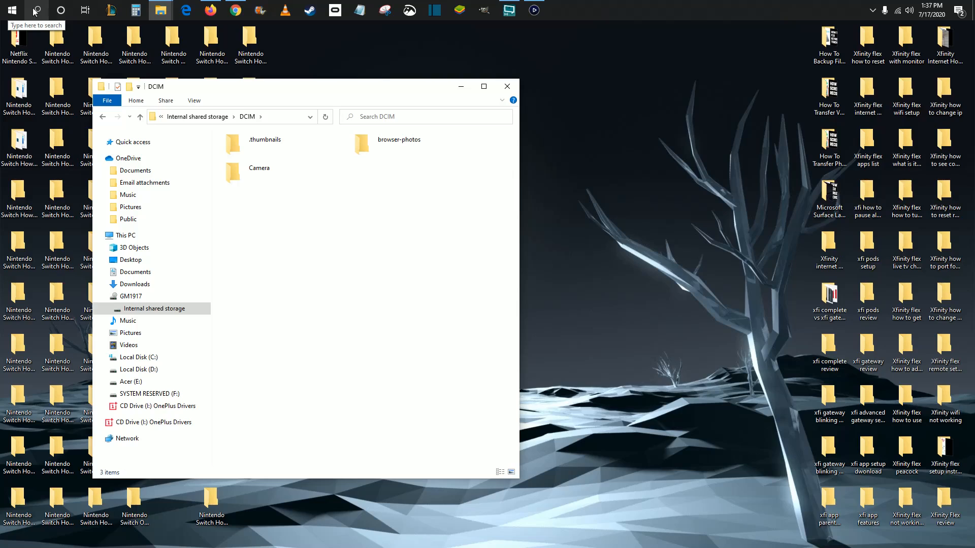
Step: Launch a second File Explorer via Windows search and point it at the phone GM1917
click(36, 11)
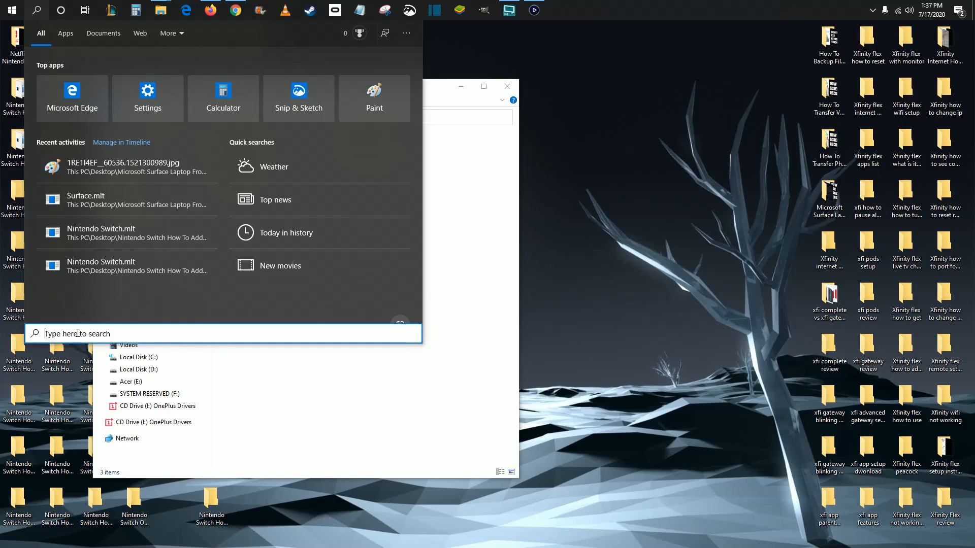
text(file explorer)
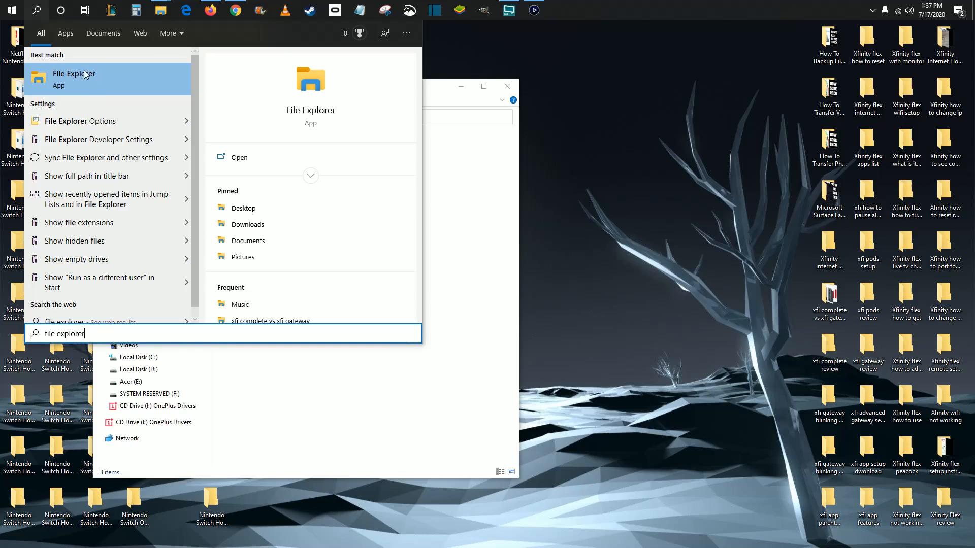
mouse_move(71, 85)
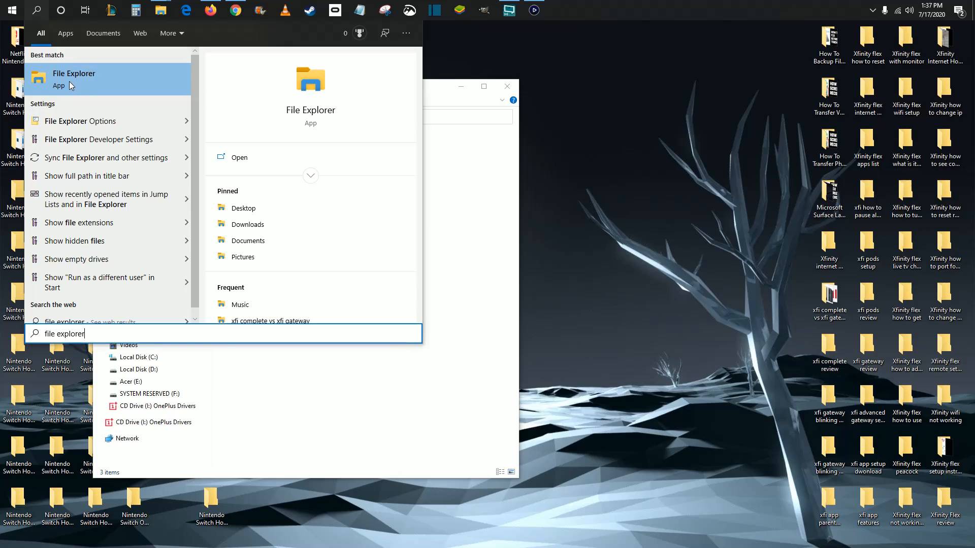
click(73, 74)
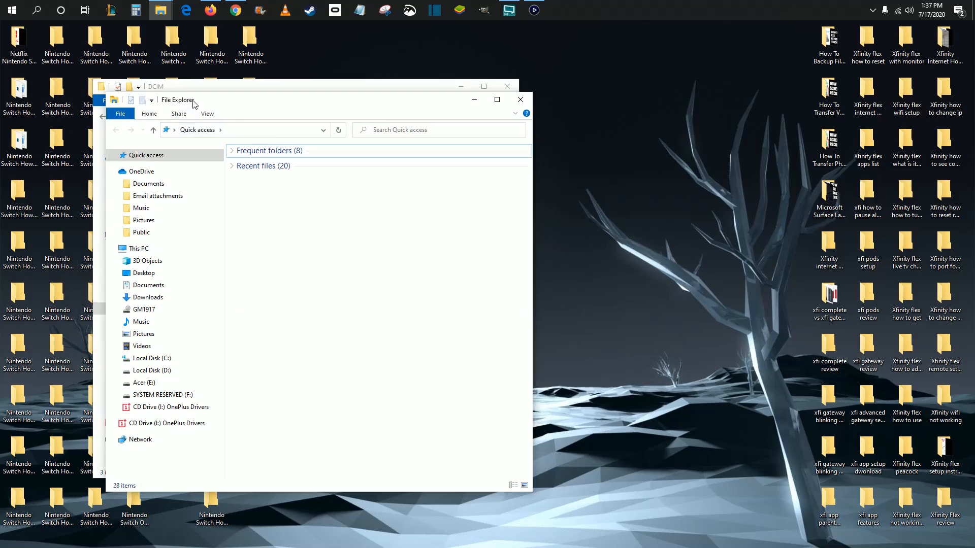
drag(177, 87, 165, 87)
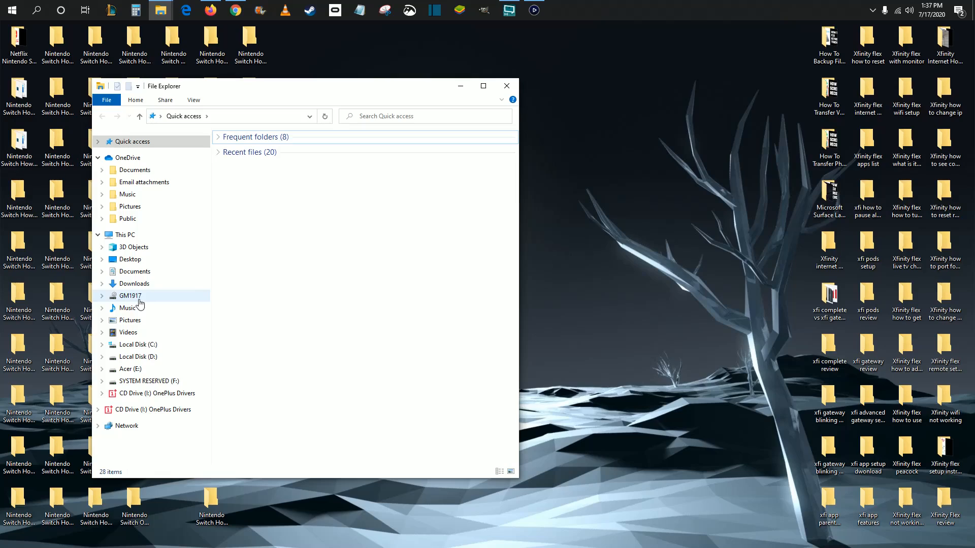
mouse_move(152, 309)
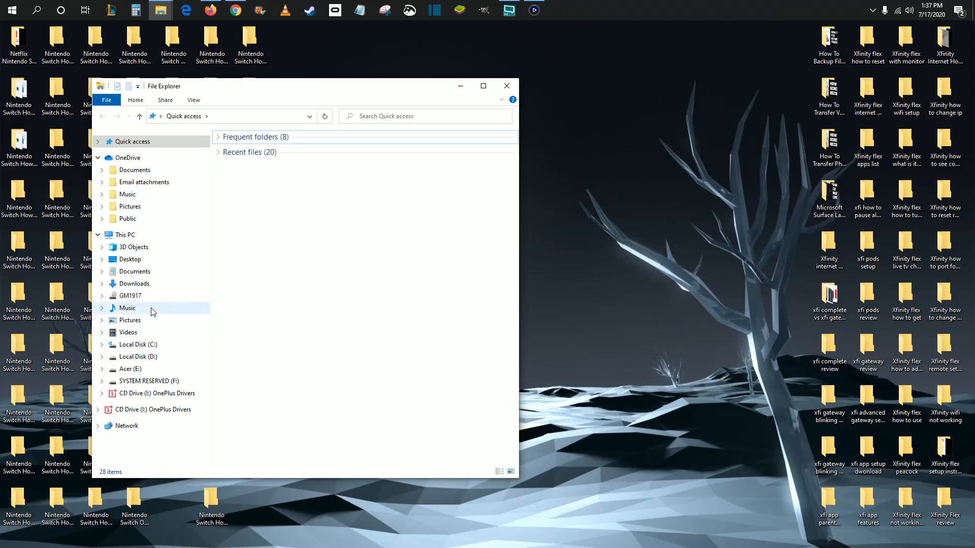
click(130, 295)
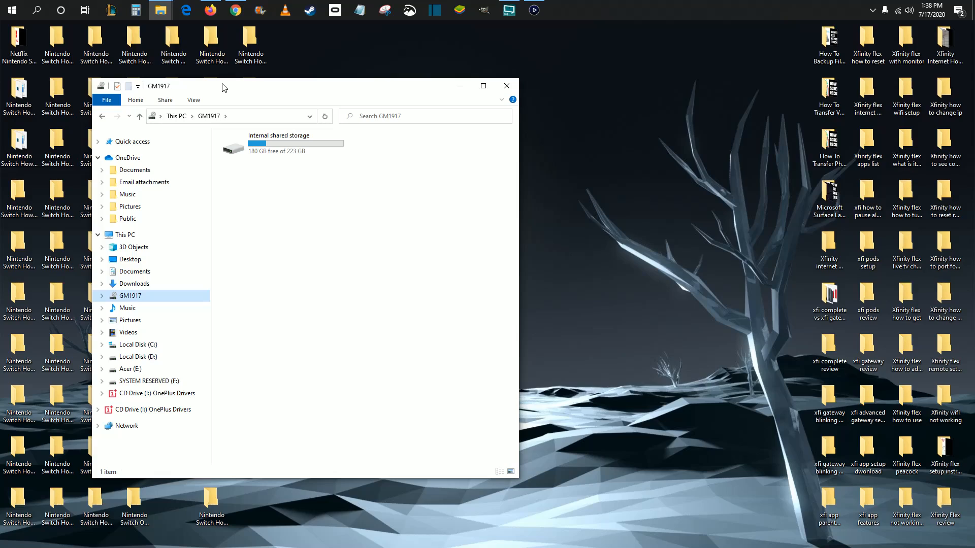
mouse_move(311, 161)
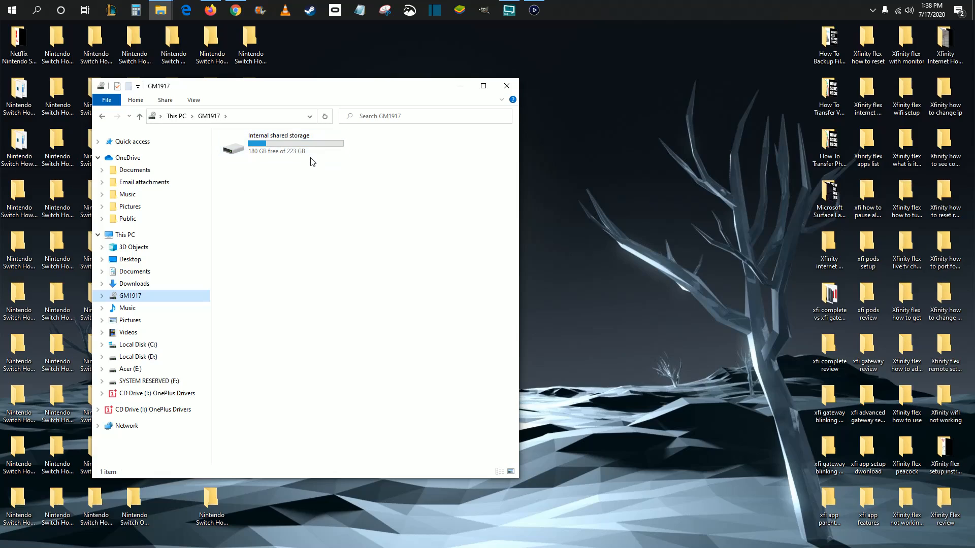
mouse_move(292, 146)
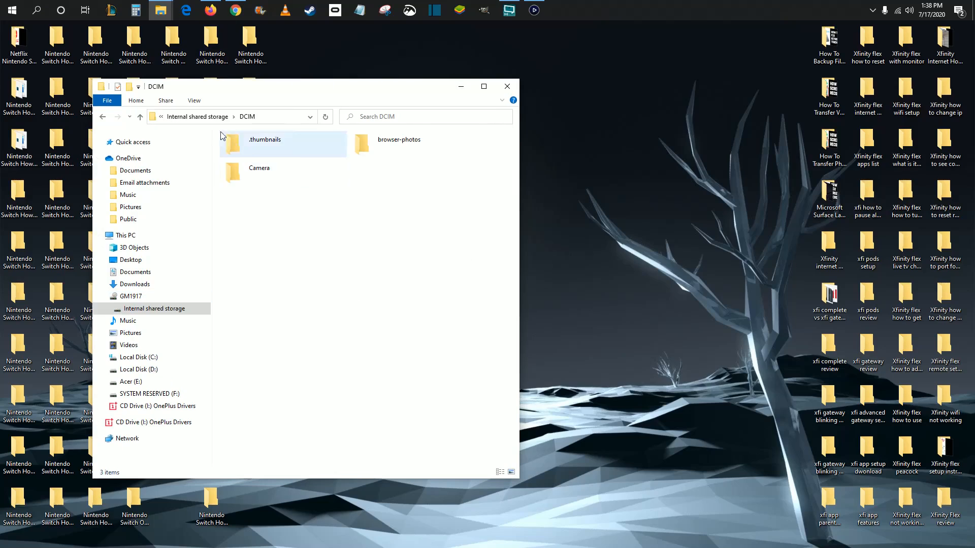
Step: Enter the Camera folder and select the photo IMG_20190603_111339
click(259, 173)
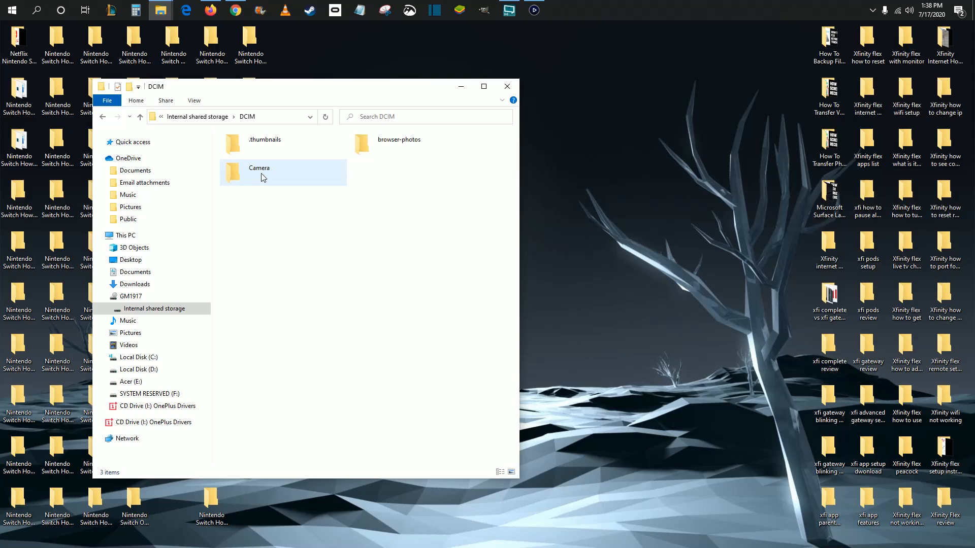
double_click(259, 172)
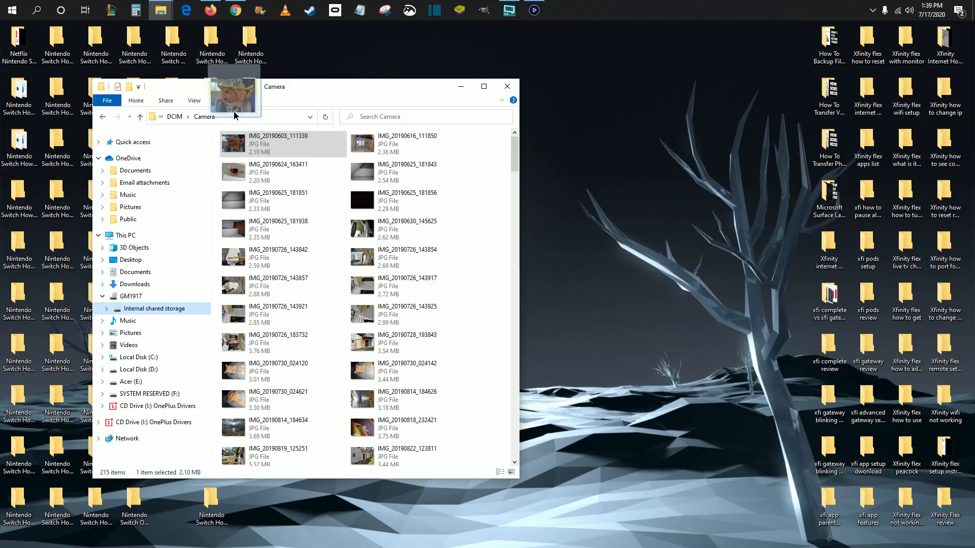
click(283, 143)
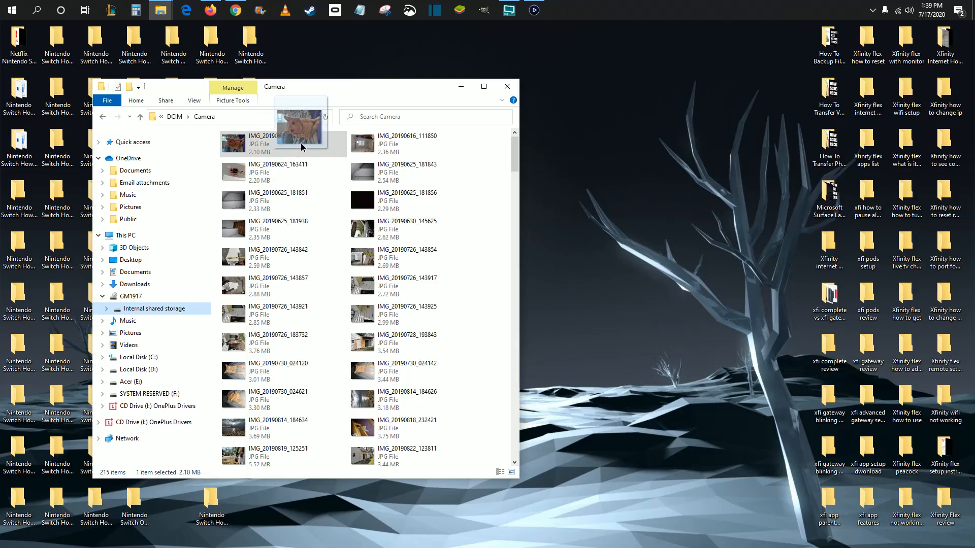
click(280, 143)
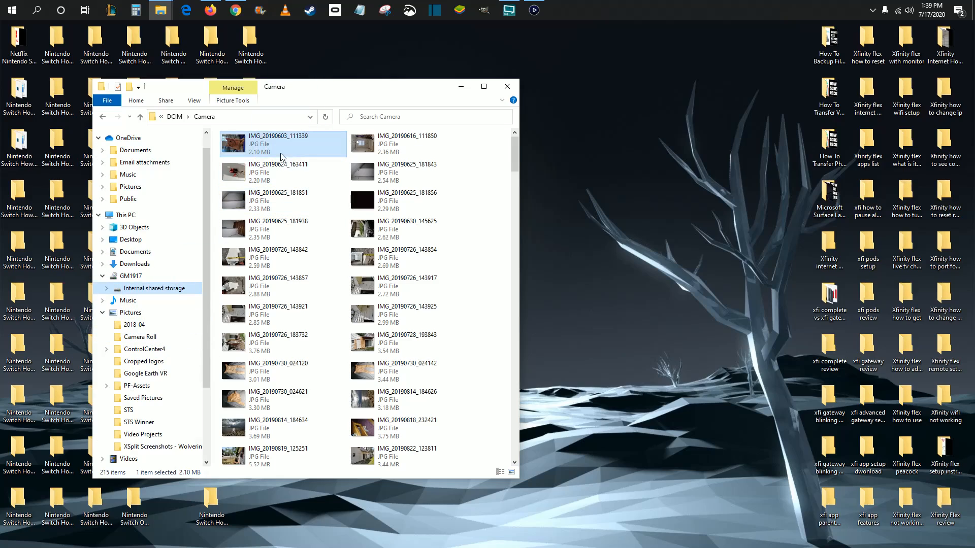
mouse_move(591, 116)
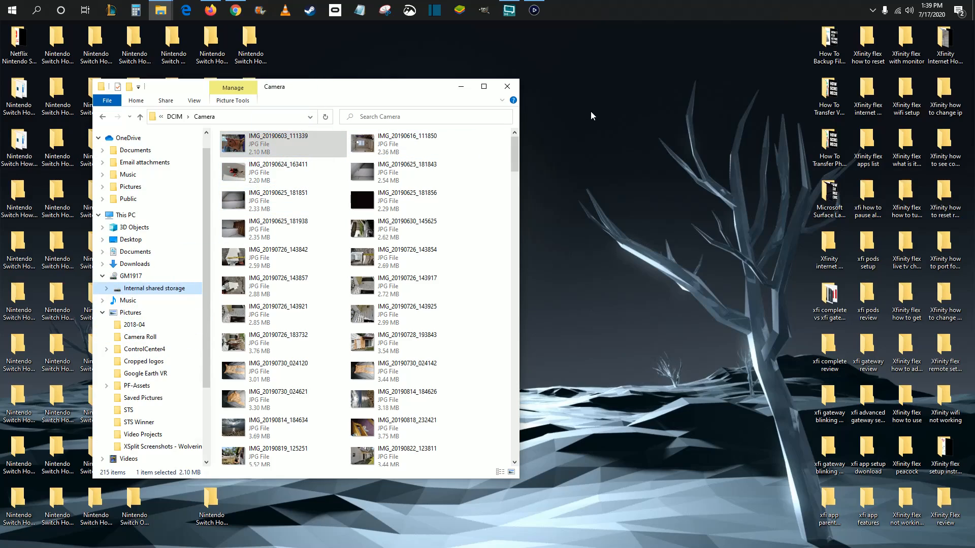
mouse_move(710, 212)
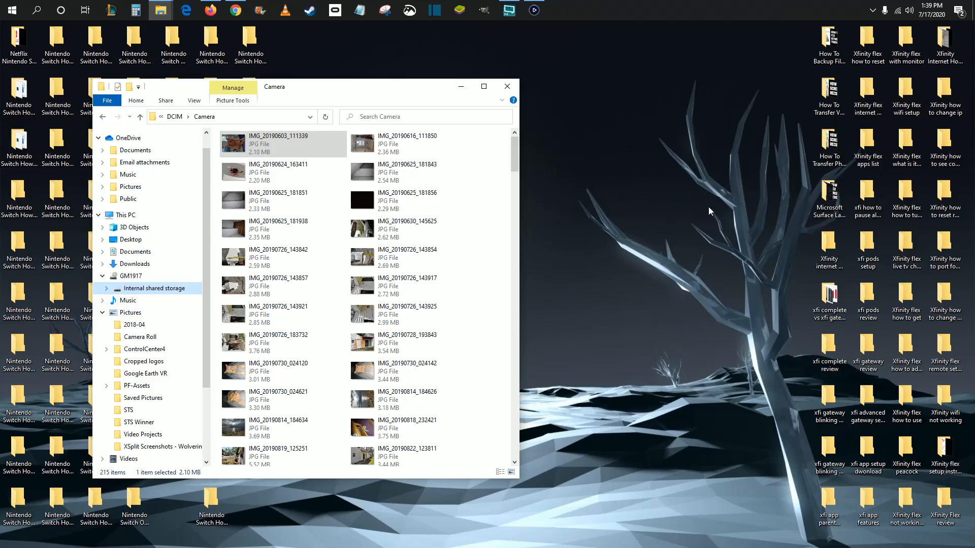
mouse_move(793, 329)
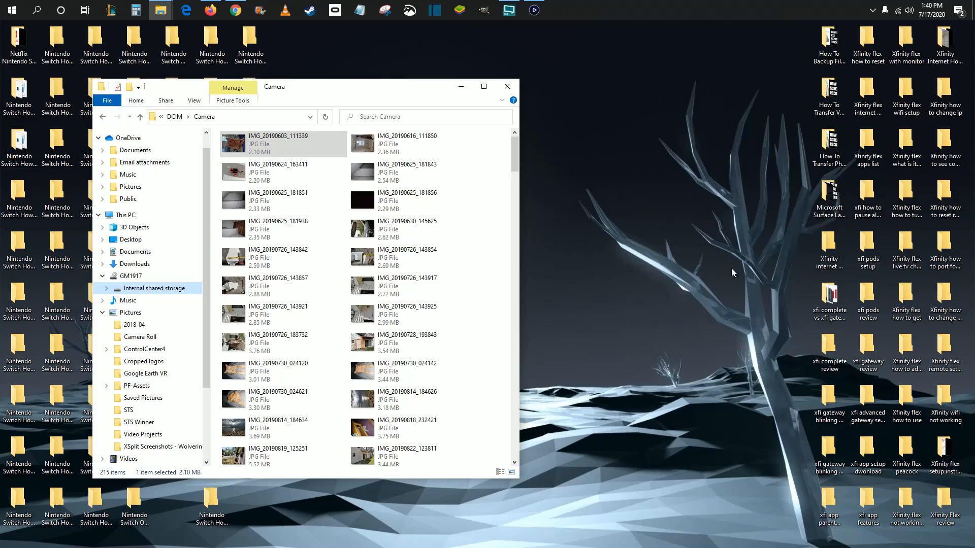
mouse_move(718, 223)
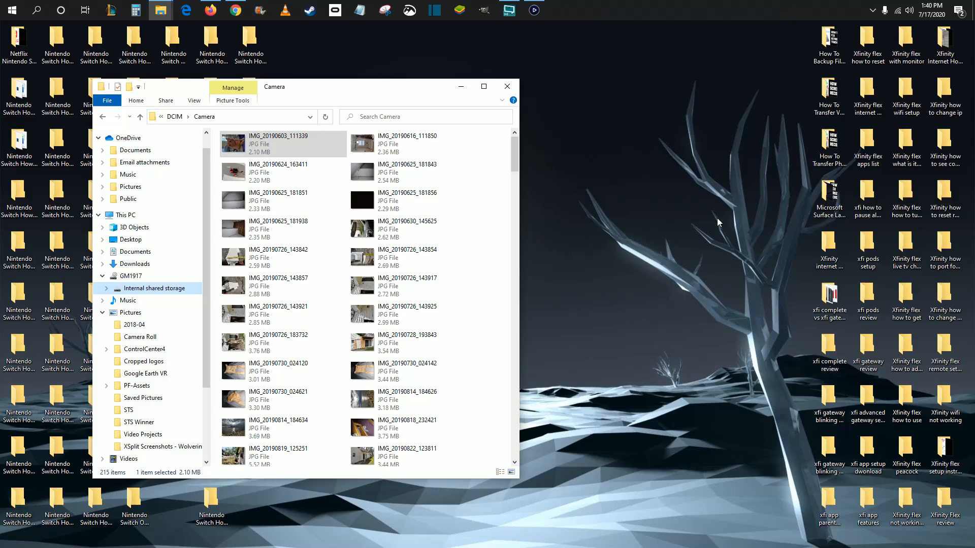
mouse_move(827, 370)
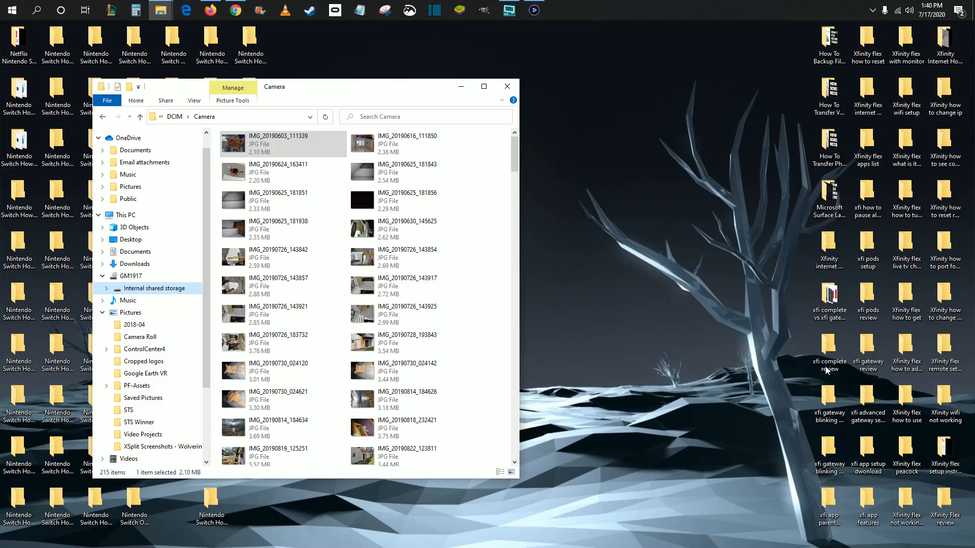
mouse_move(674, 82)
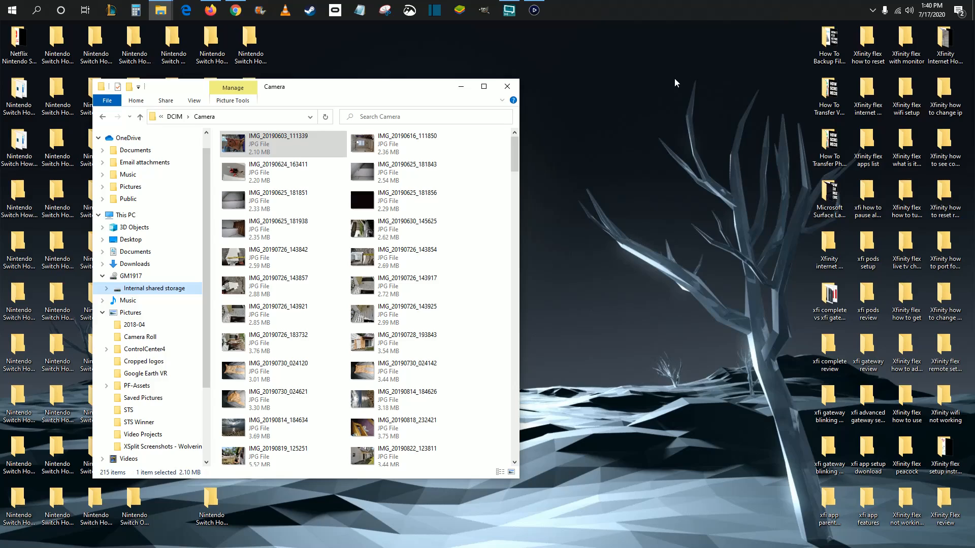
mouse_move(627, 49)
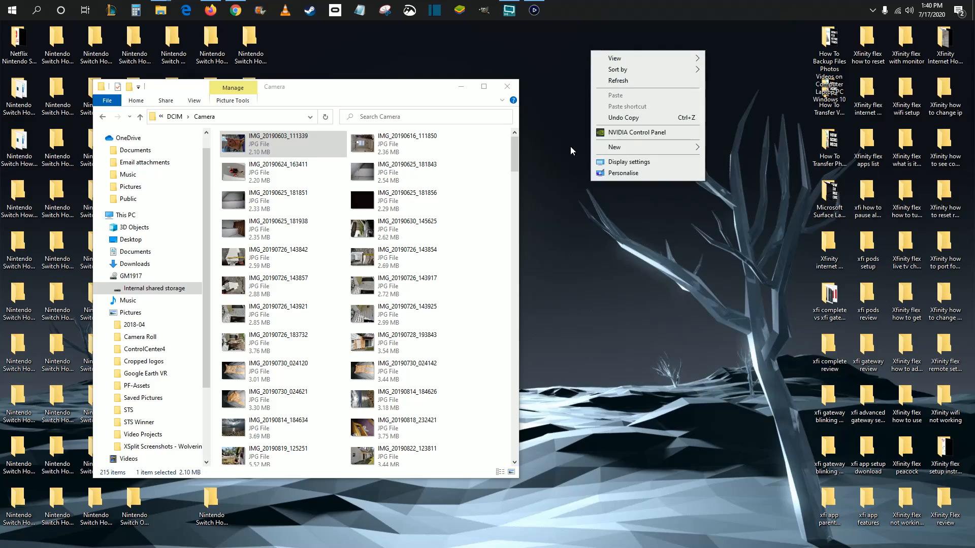
Step: Create a desktop folder named 'Pictures' and move it toward the top of the desktop
click(619, 146)
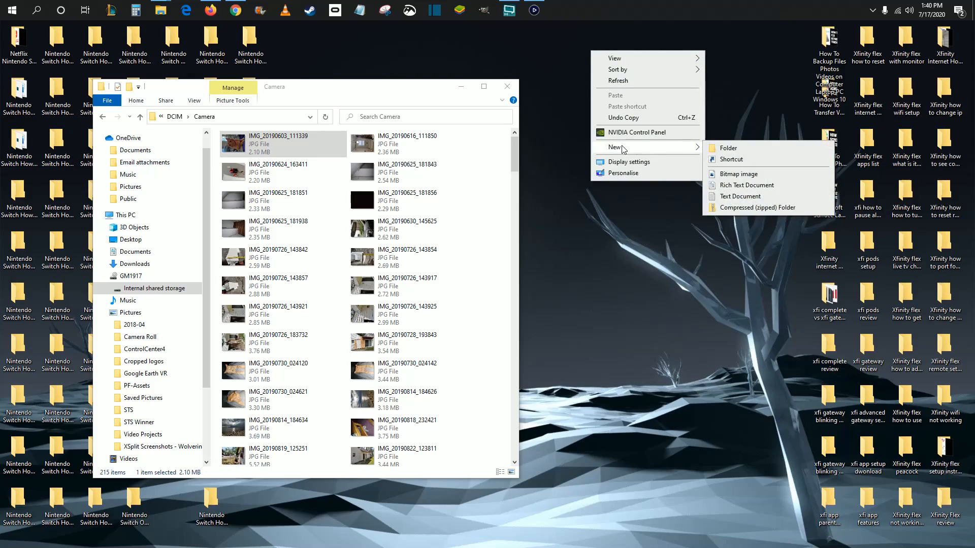
click(727, 148)
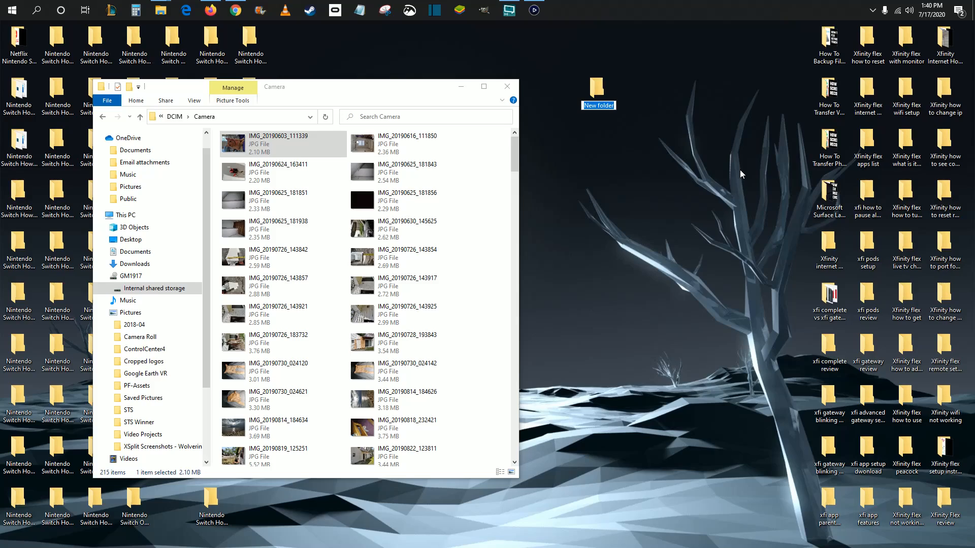
text(Picture)
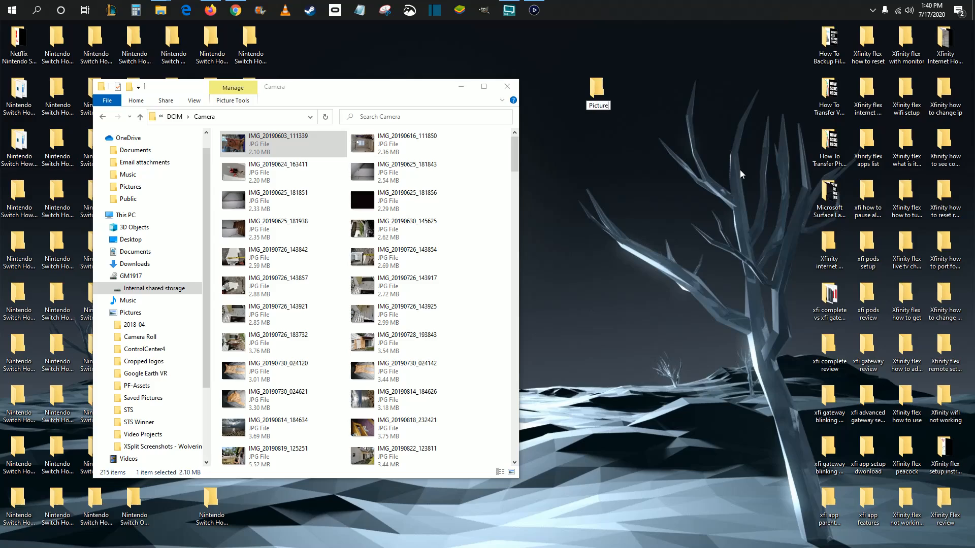
click(597, 85)
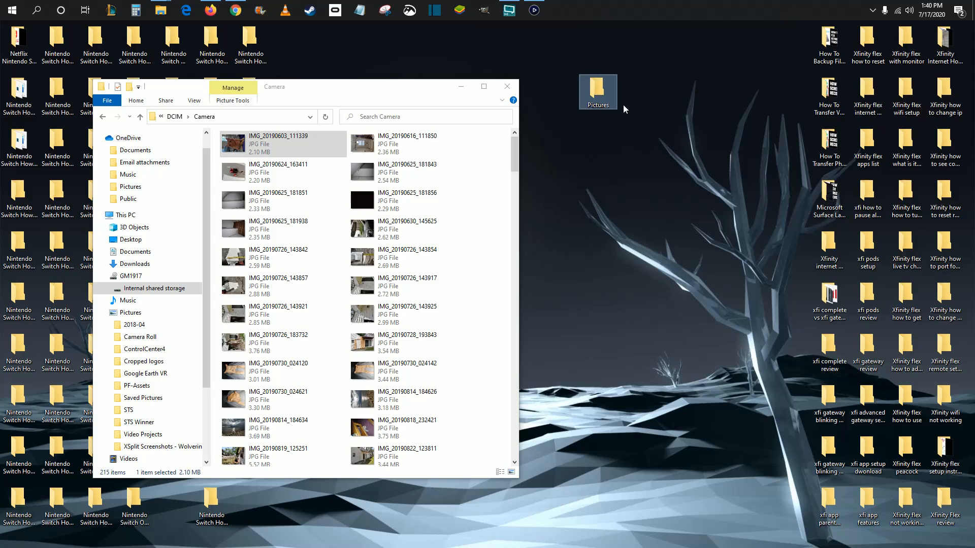
drag(597, 91, 636, 41)
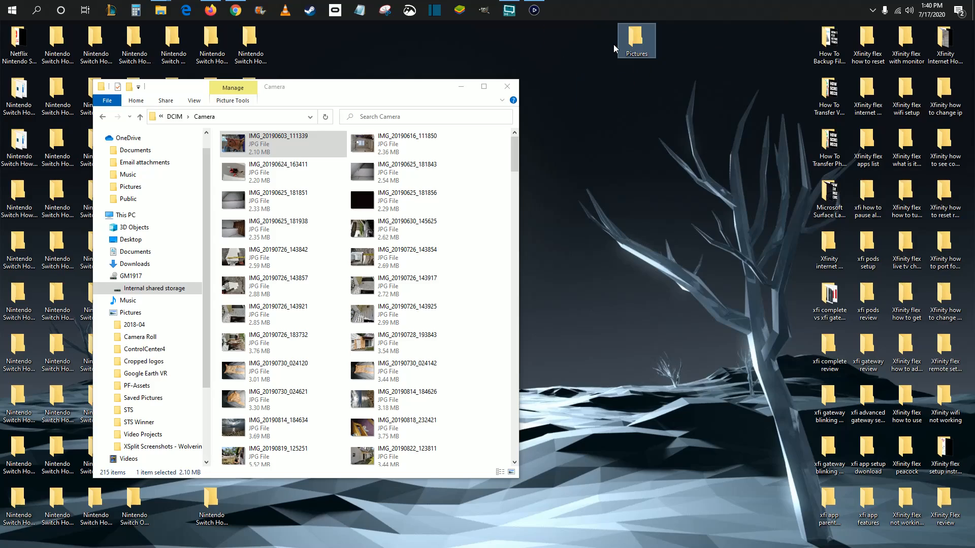
Step: Select IMG_20190603_111339 in the Camera folder for copying into the desktop Pictures folder
click(283, 144)
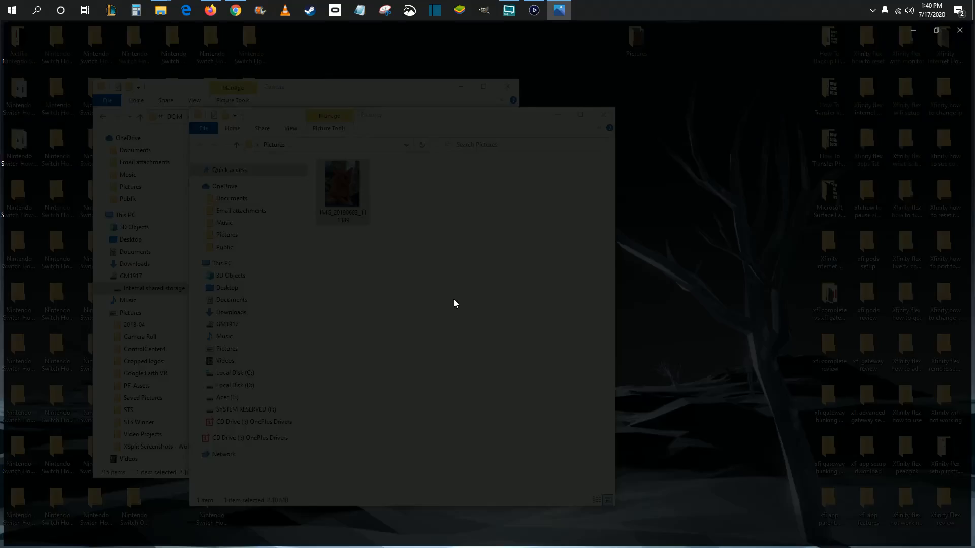
double_click(342, 184)
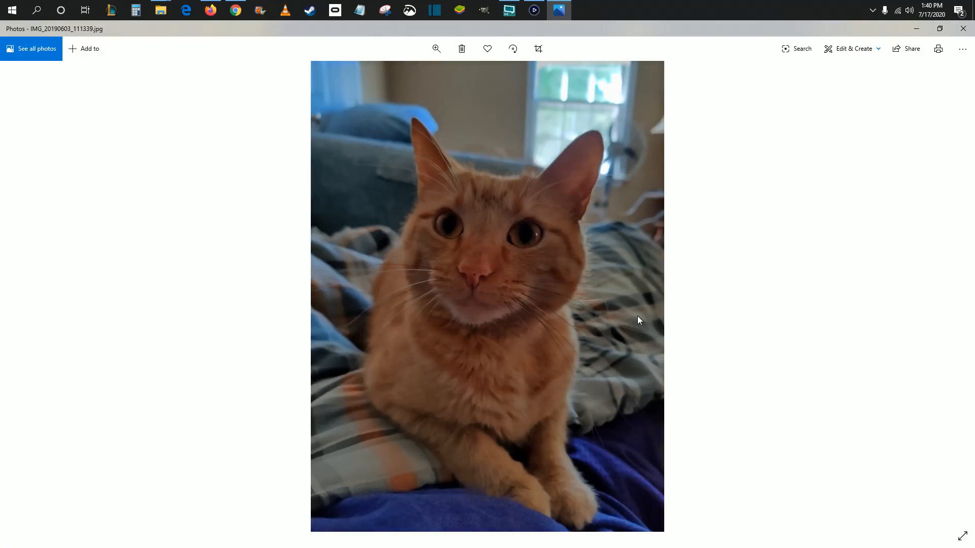
mouse_move(571, 305)
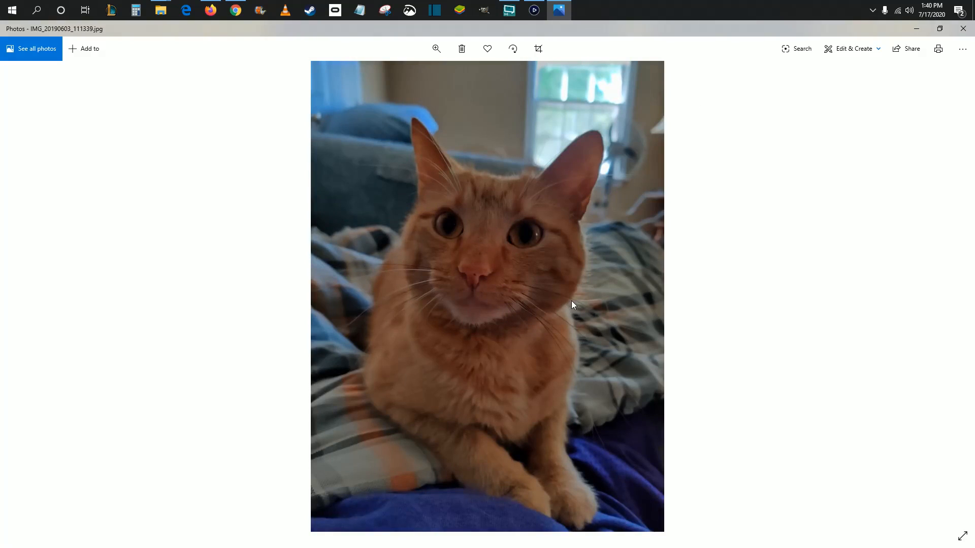
mouse_move(488, 257)
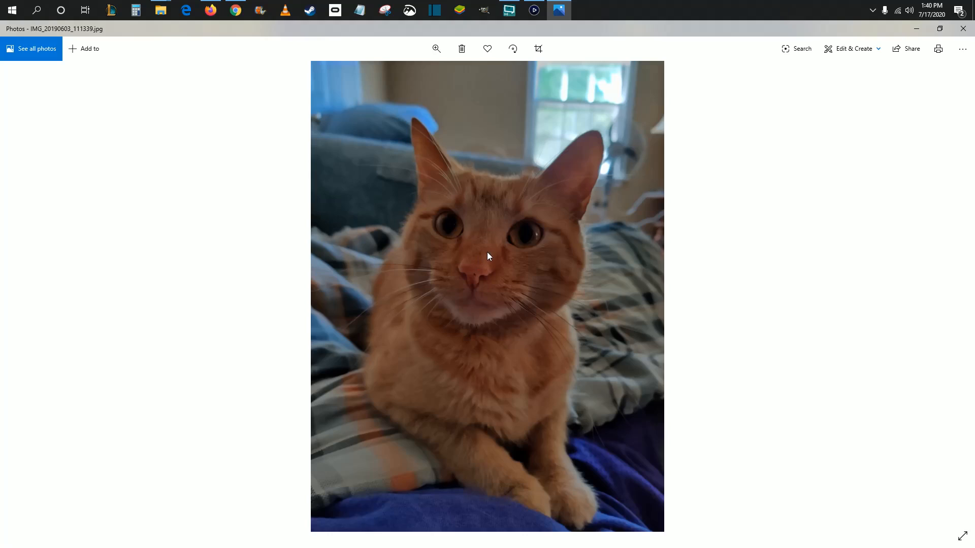
mouse_move(963, 29)
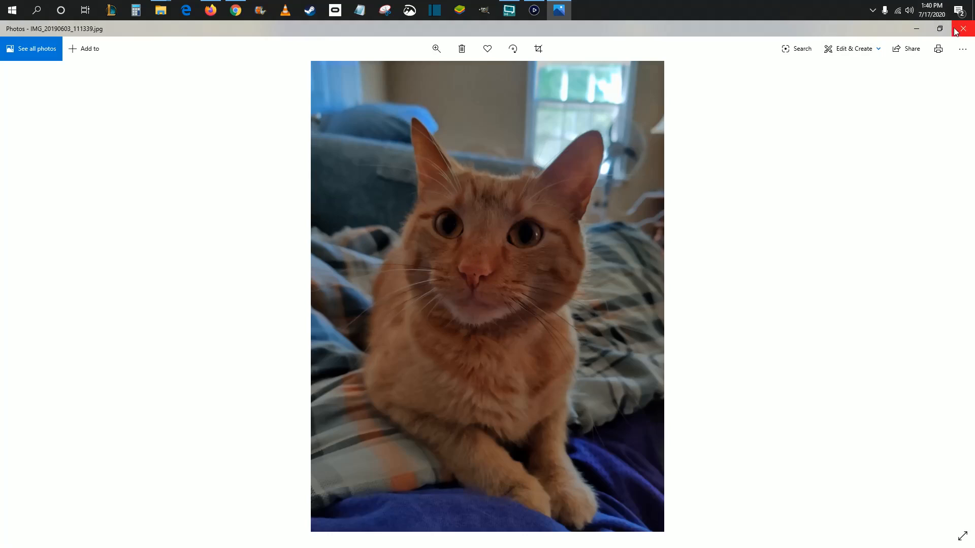
click(962, 29)
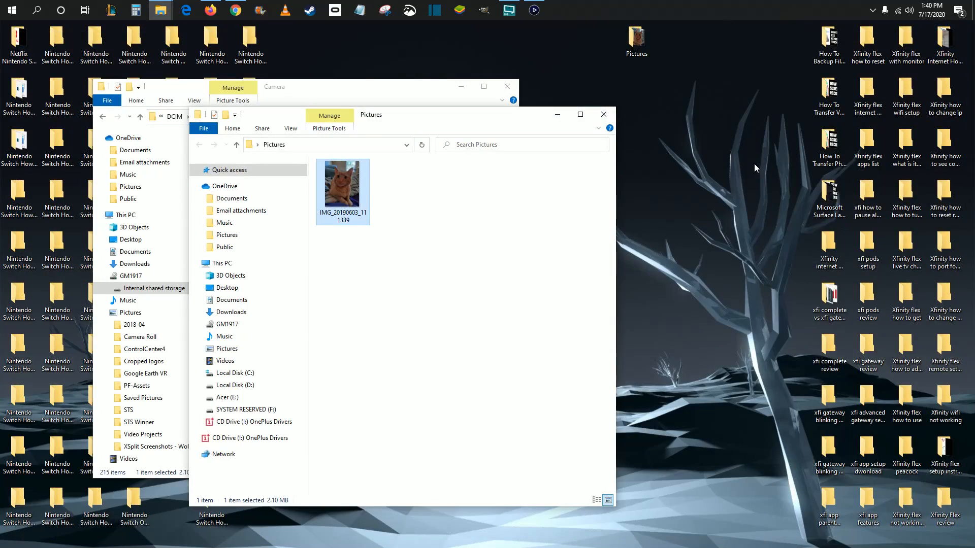
mouse_move(408, 106)
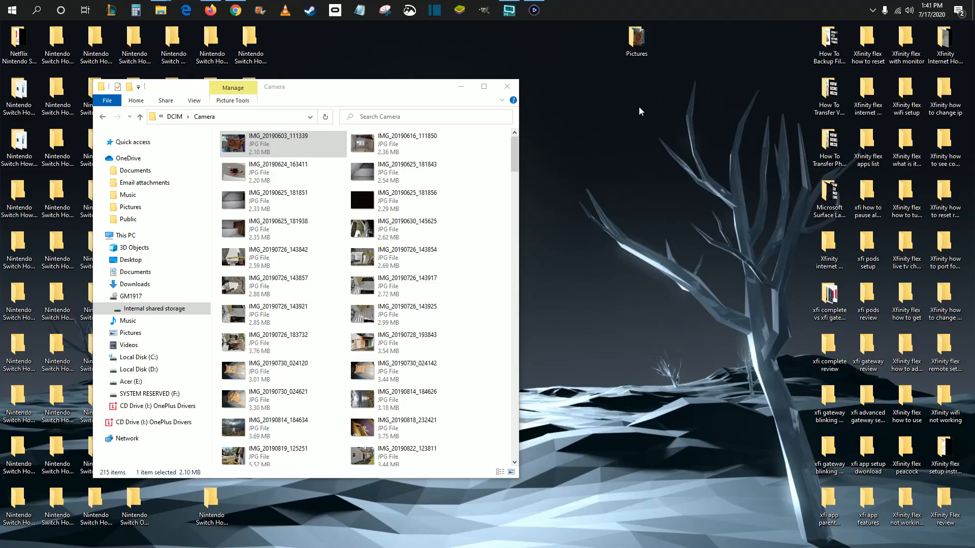
mouse_move(681, 190)
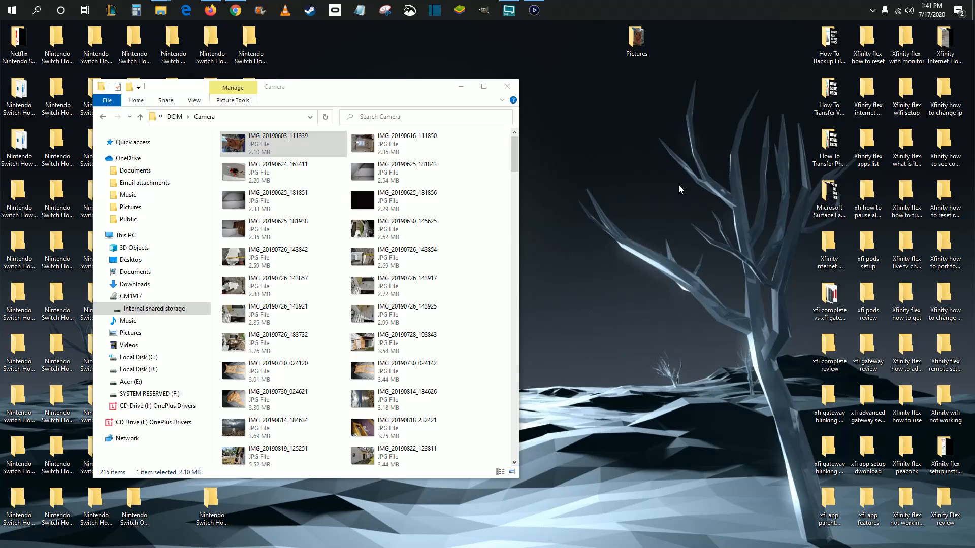
mouse_move(670, 194)
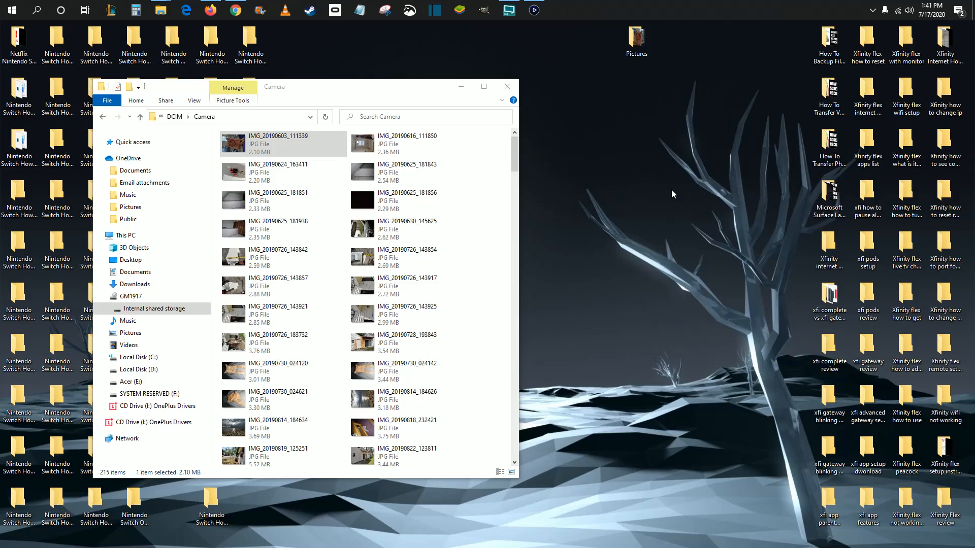
mouse_move(653, 266)
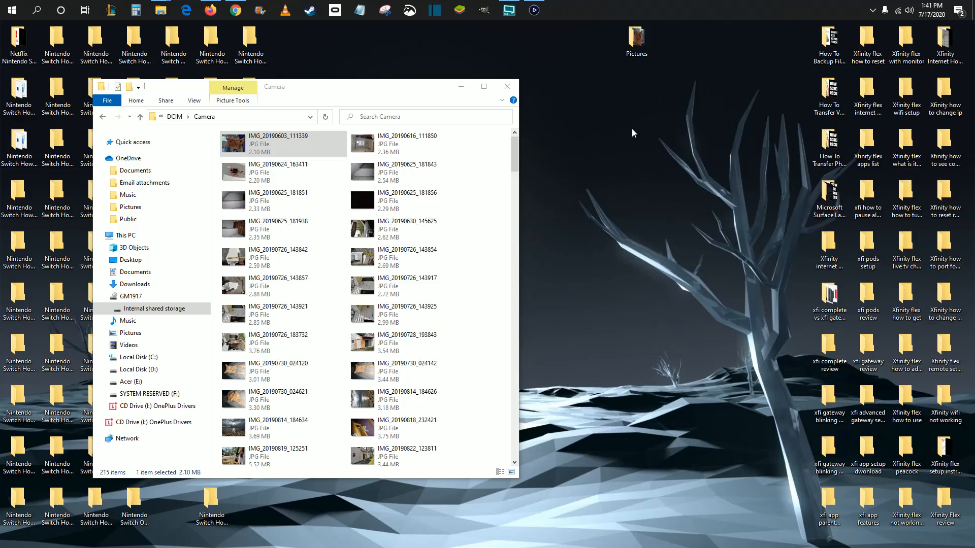
mouse_move(619, 125)
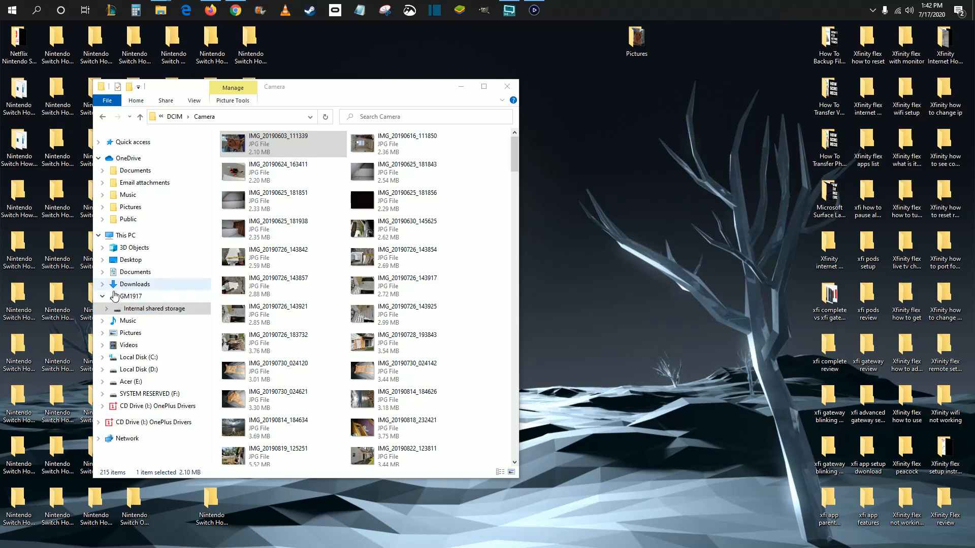
click(153, 309)
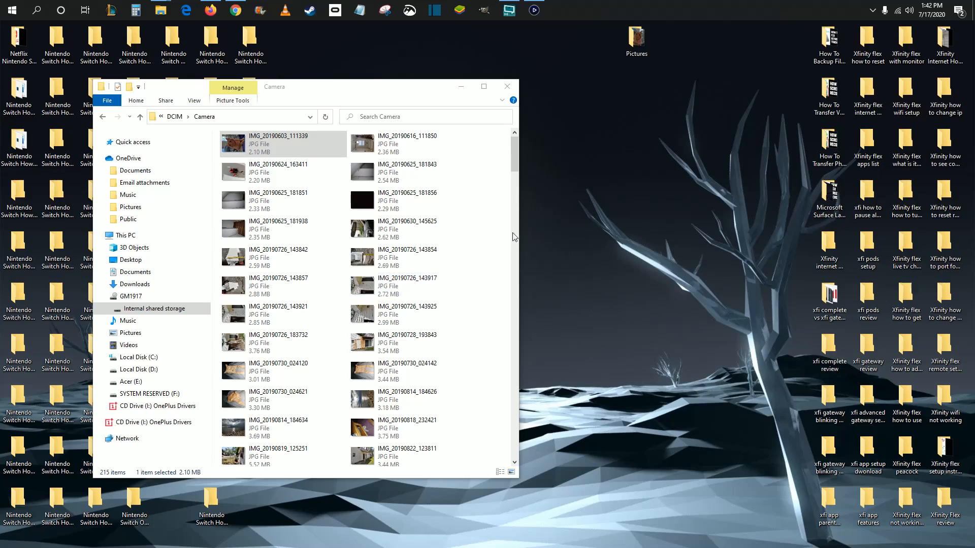
mouse_move(295, 352)
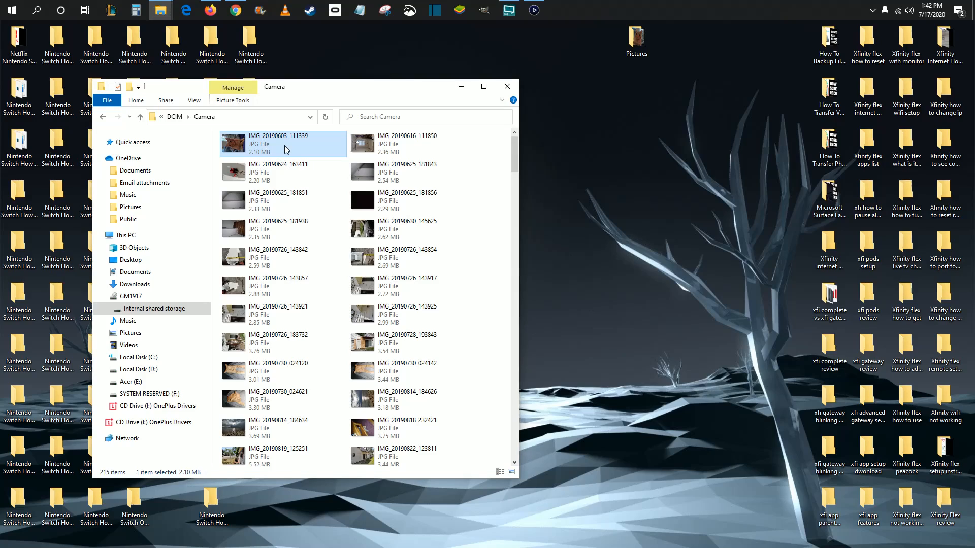
Step: Drag IMG_20190603_111339 onto the desktop and place it just below the Pictures folder
drag(283, 143, 651, 85)
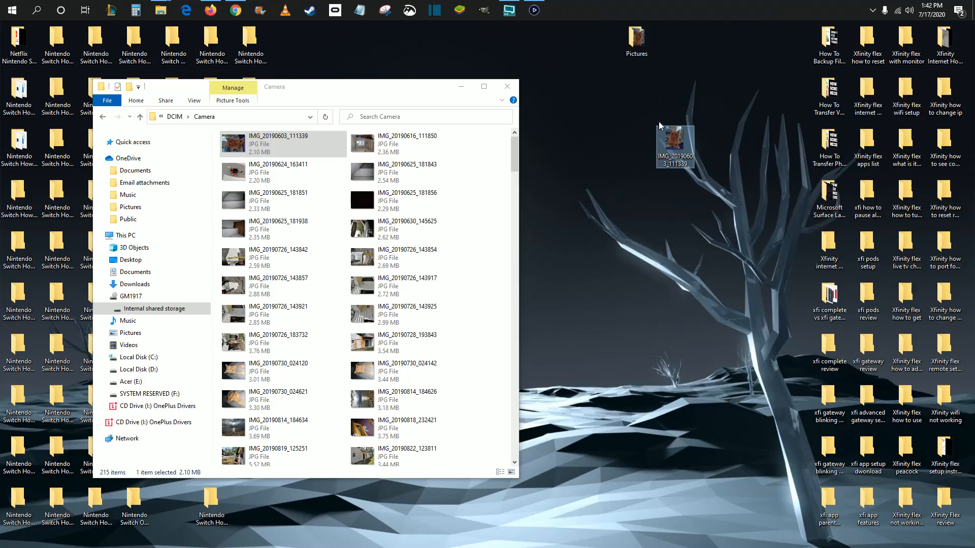
drag(674, 147, 636, 96)
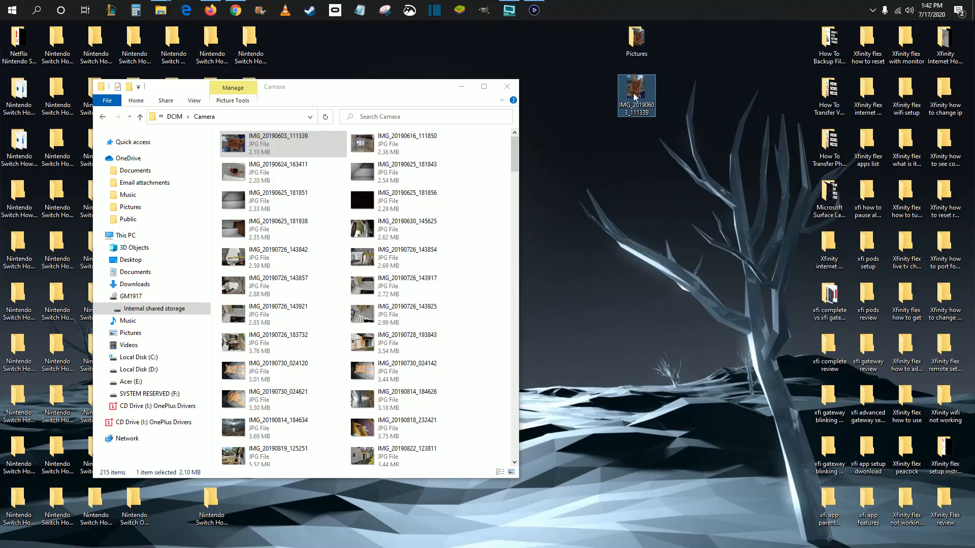
mouse_move(636, 96)
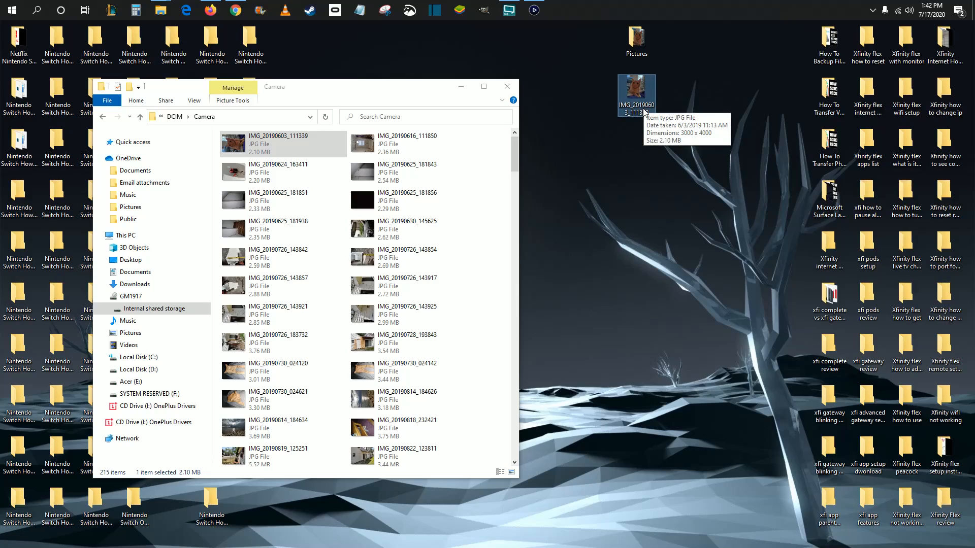